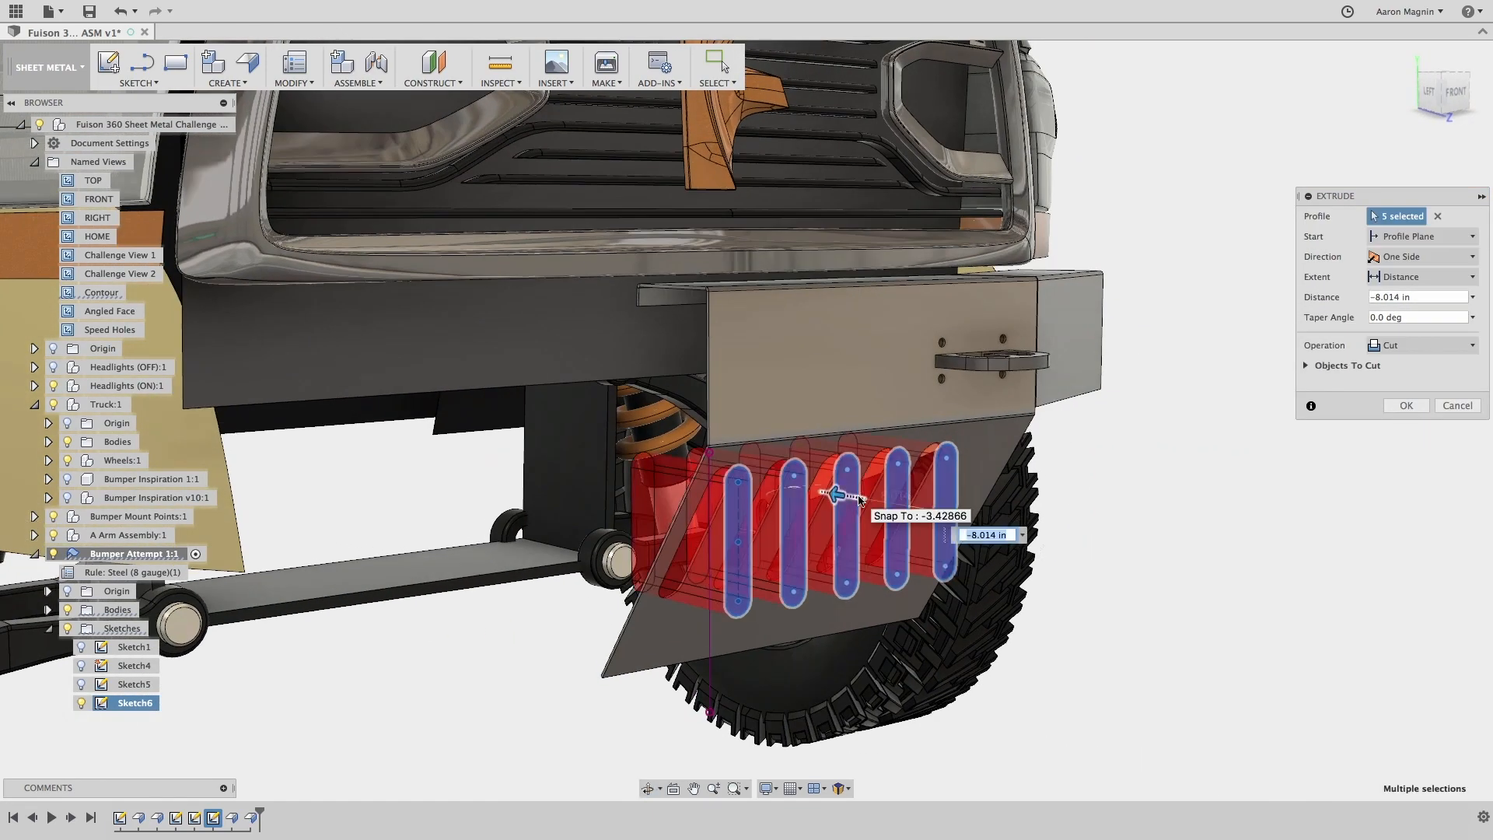
- Confirm the extrude cut of the five selected slot profiles through the angled face
left_click(1405, 404)
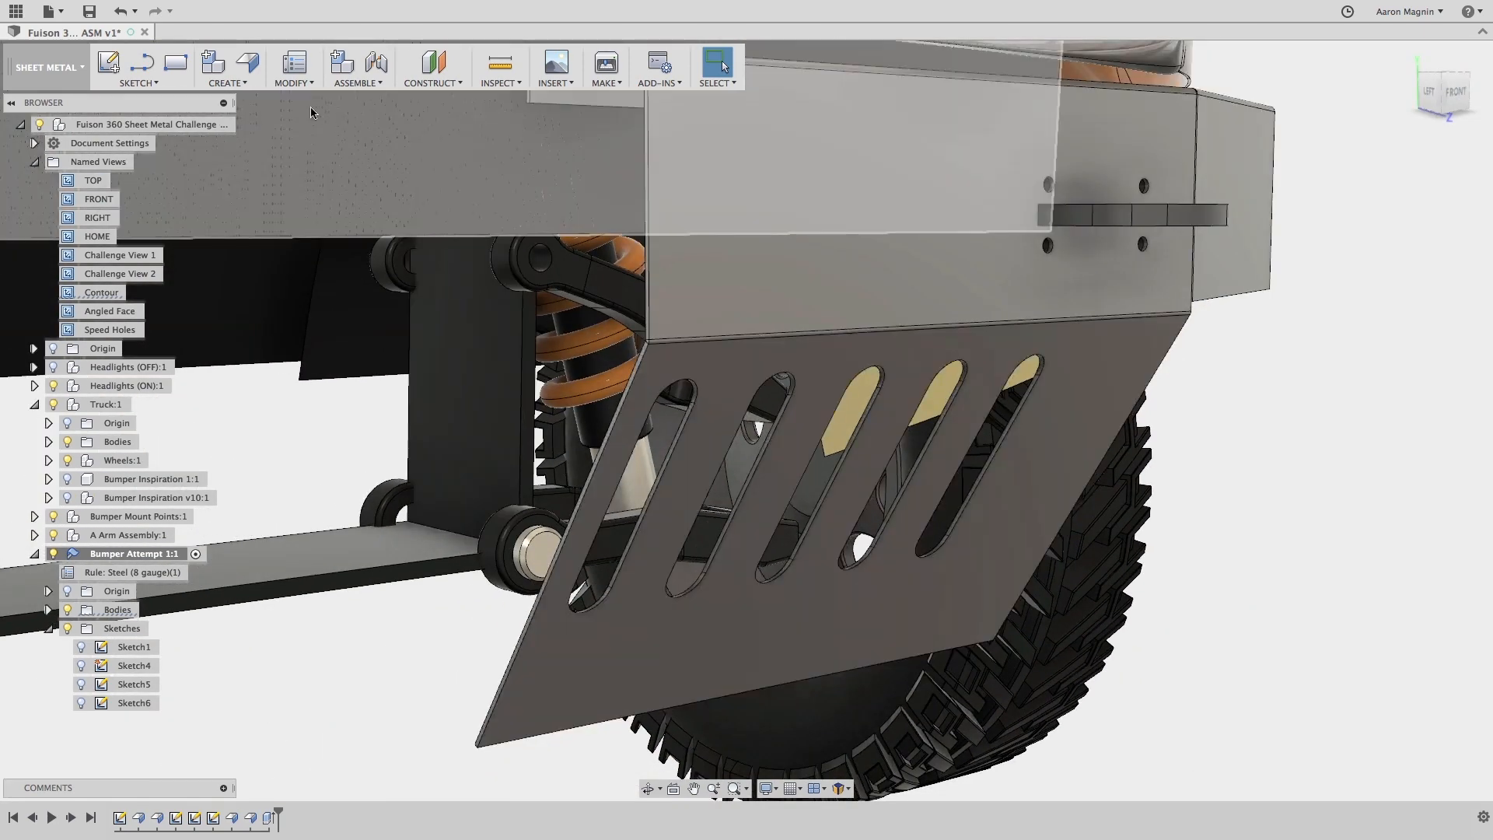
- Unfold the bent bumper panel flat using Modify > Unfold in the Sheet Metal workspace
left_click(294, 67)
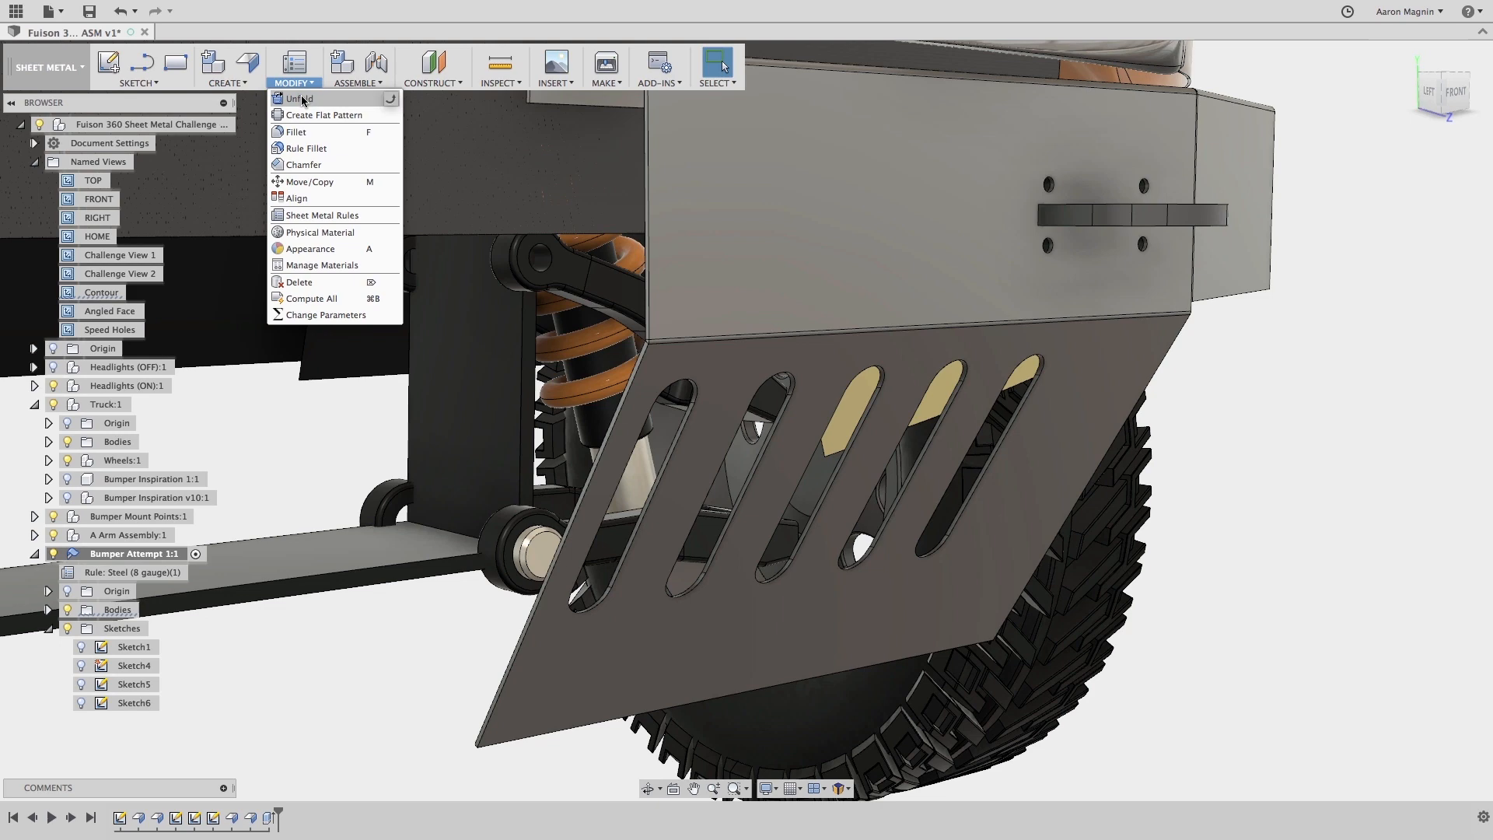
left_click(299, 98)
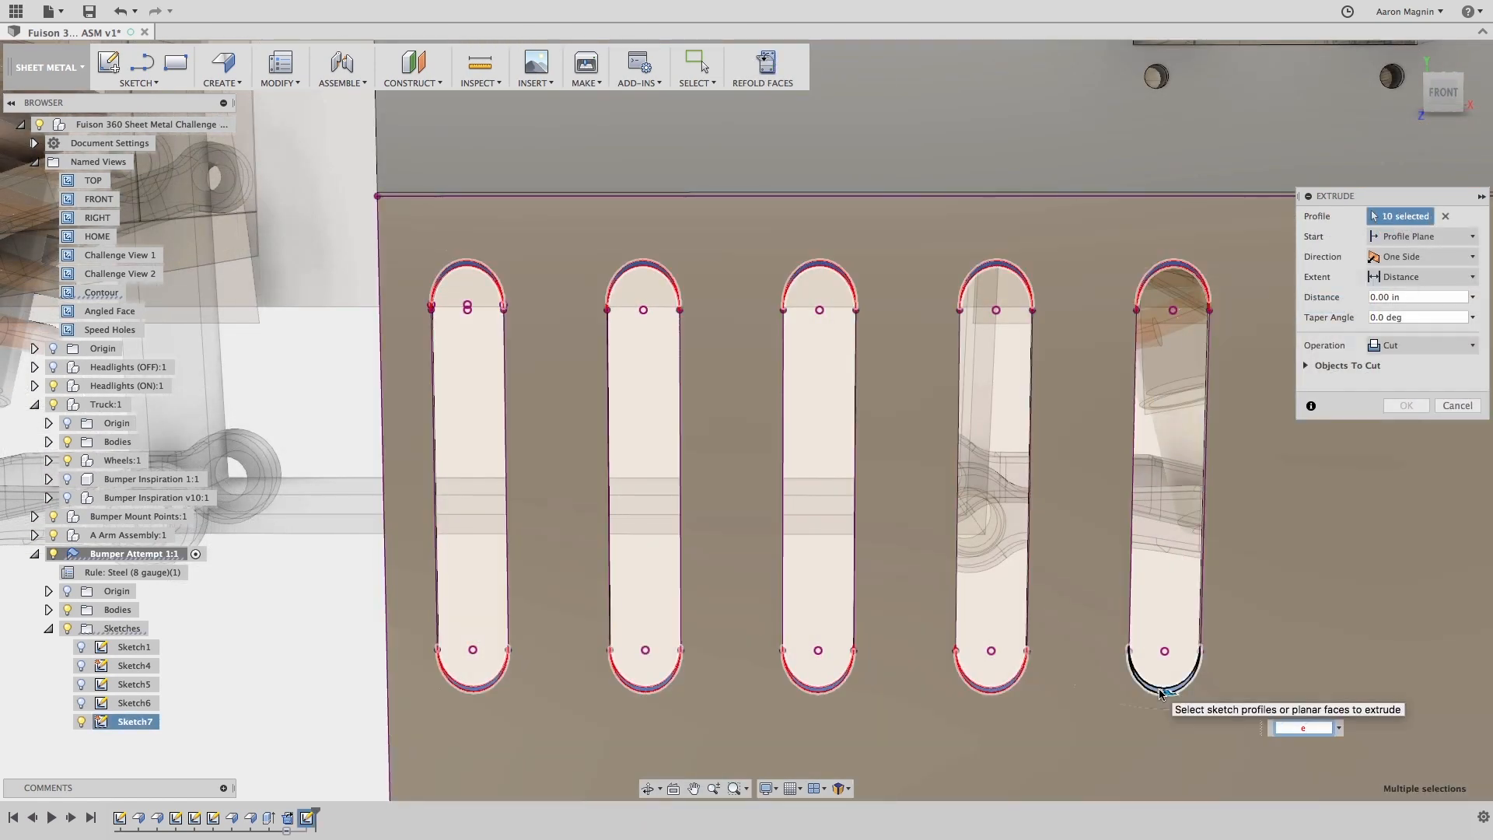
- Extrude-cut the five slots through the flat face with a distance of -1.287 in
type("-1.287 in")
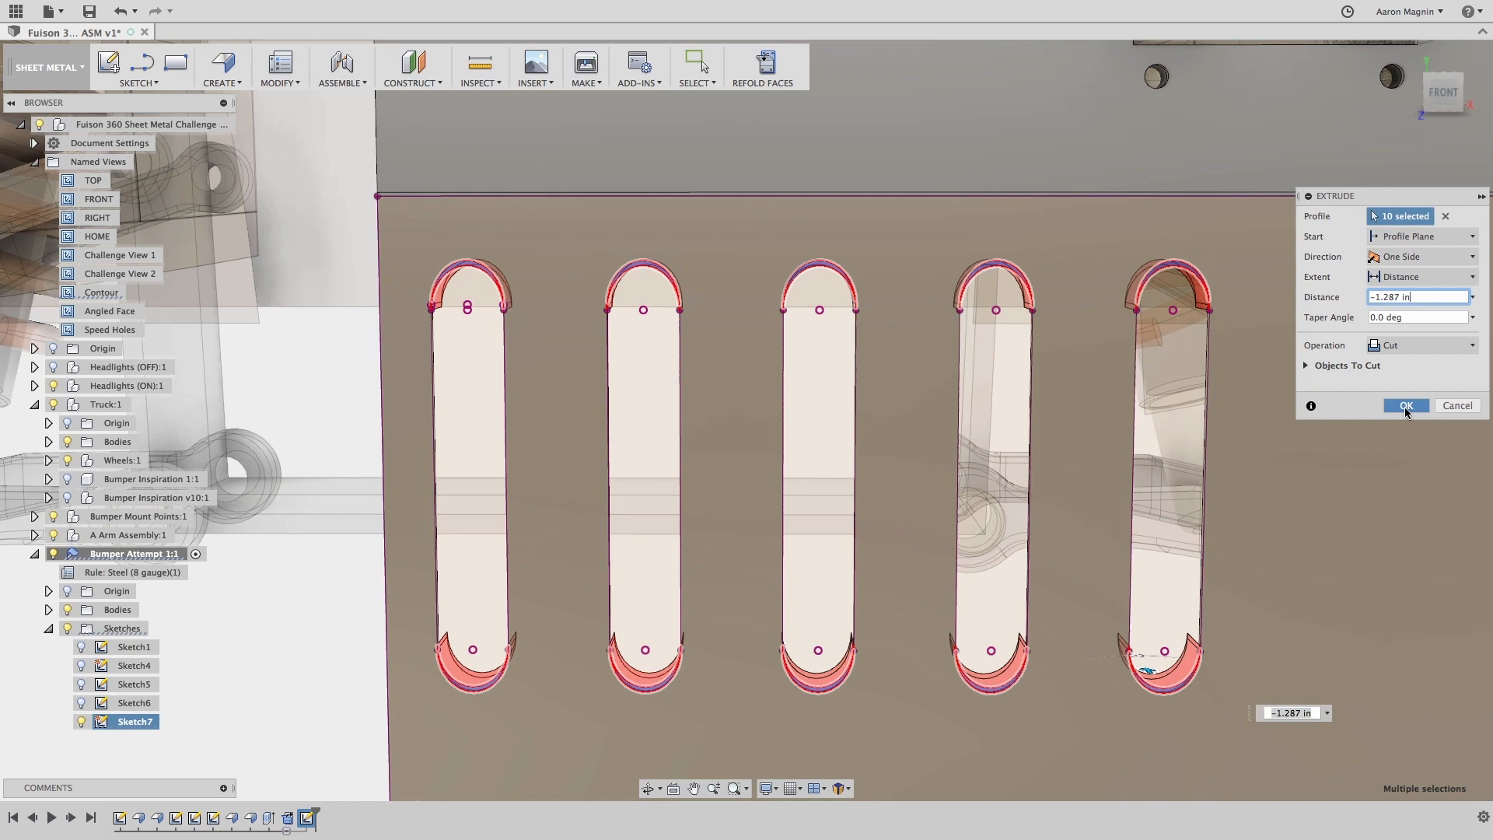
left_click(1406, 404)
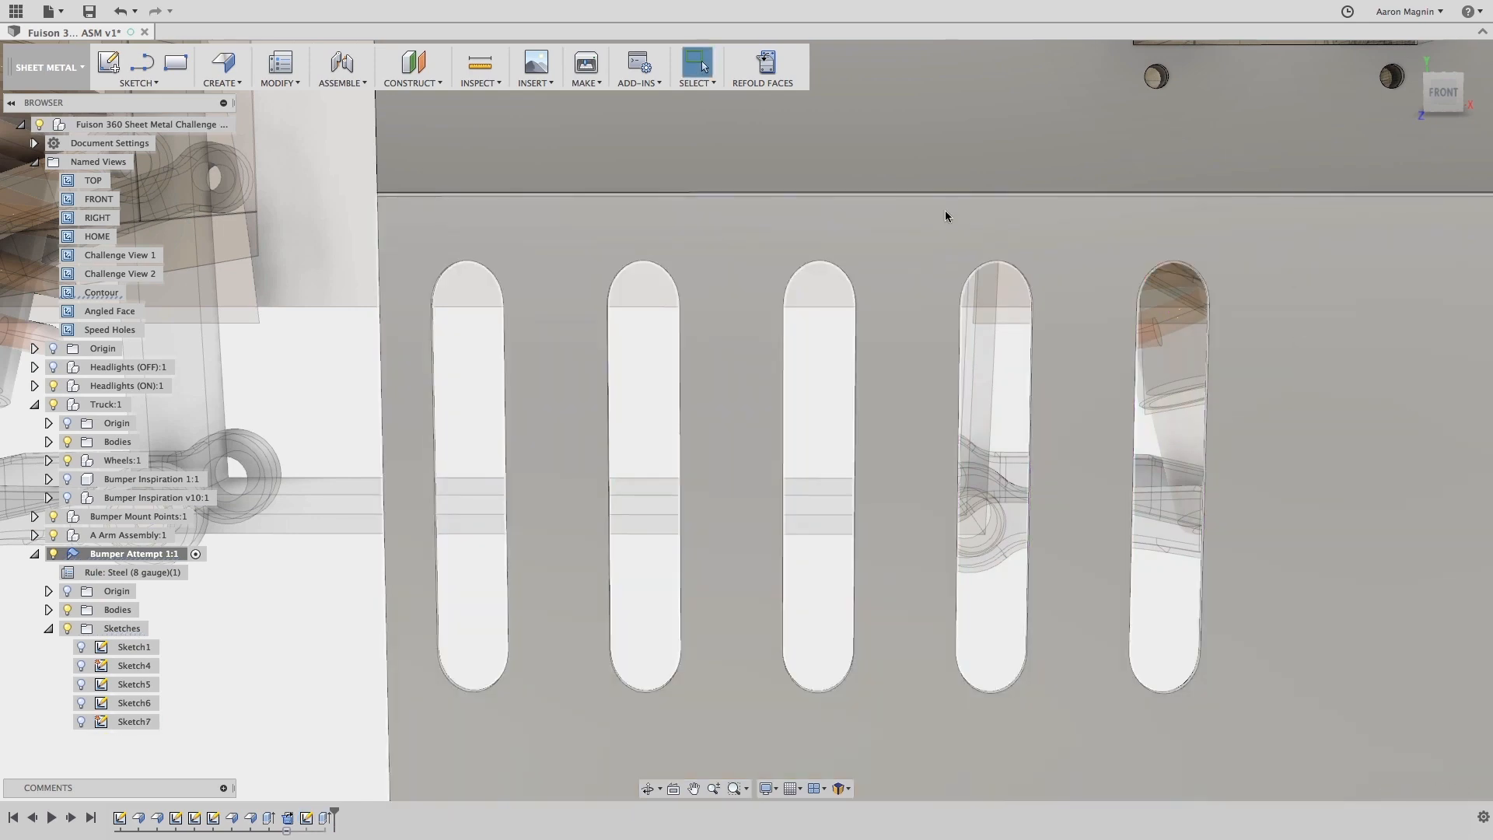